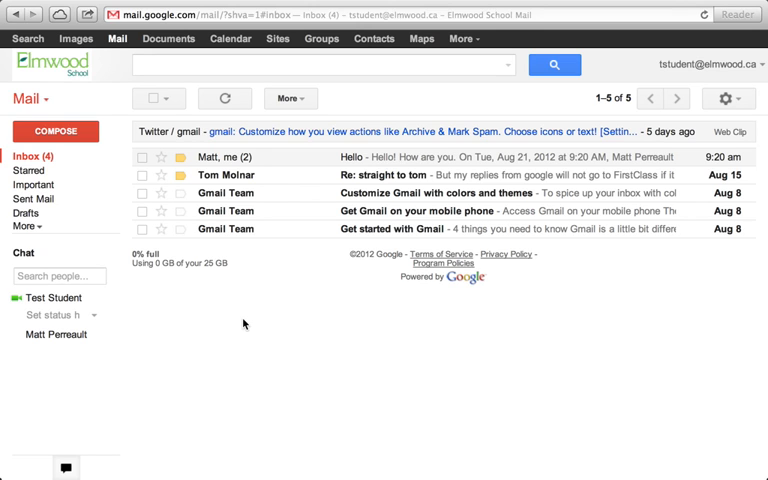
pyautogui.moveTo(280, 260)
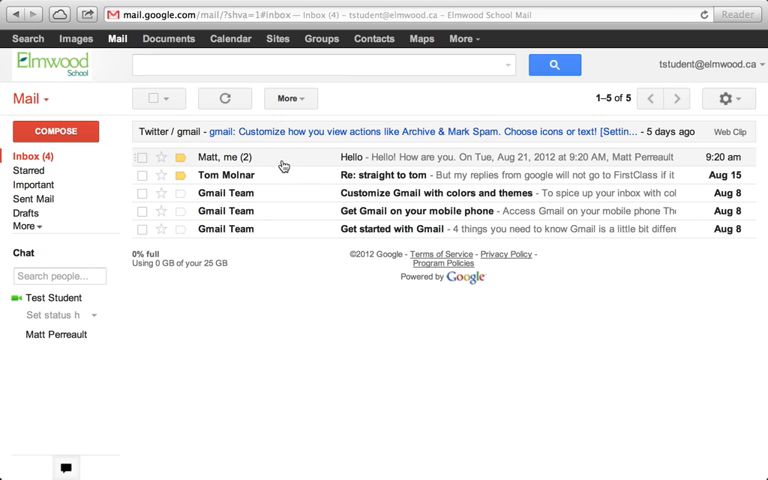
pyautogui.moveTo(300, 162)
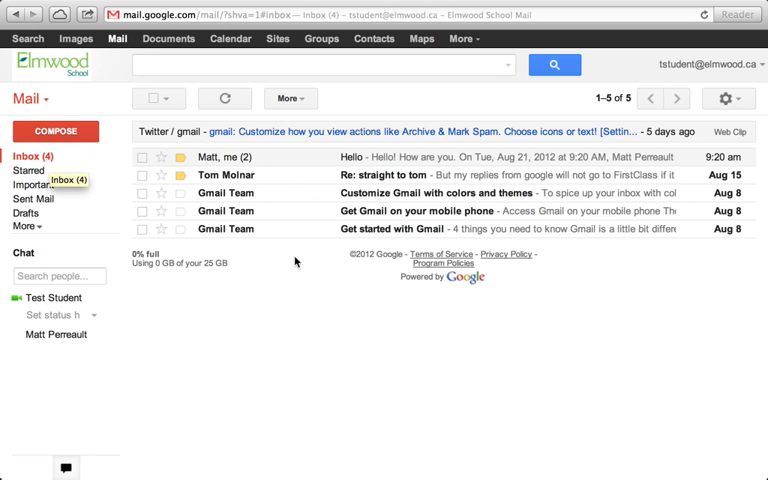
pyautogui.moveTo(348, 296)
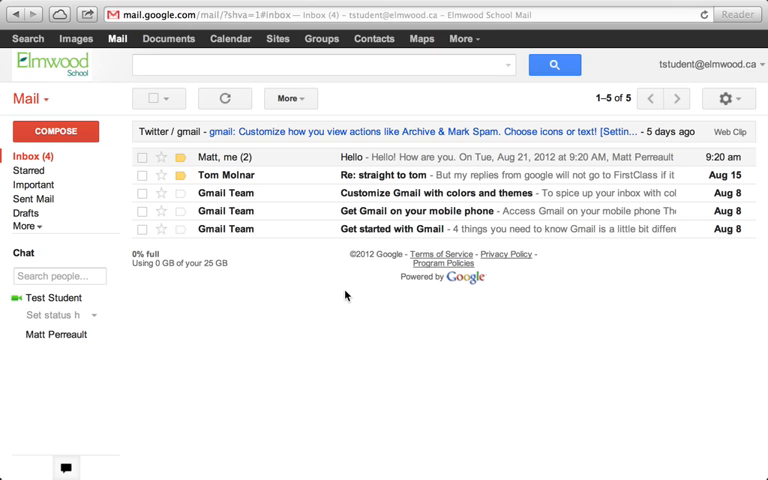
pyautogui.moveTo(304, 294)
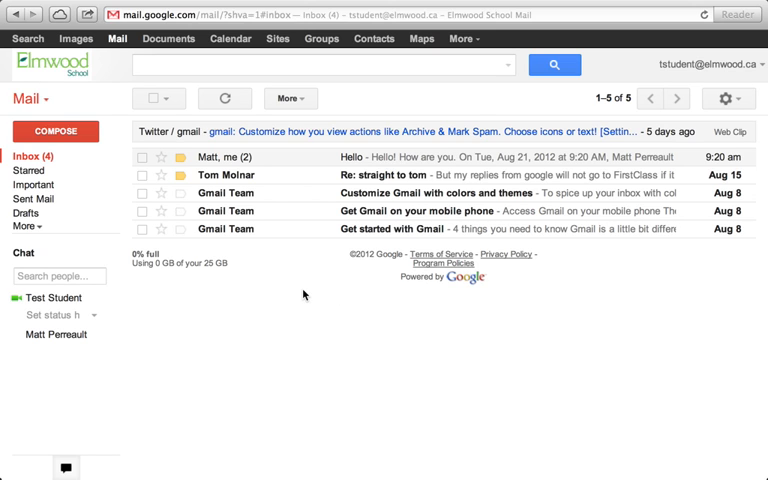
pyautogui.moveTo(276, 284)
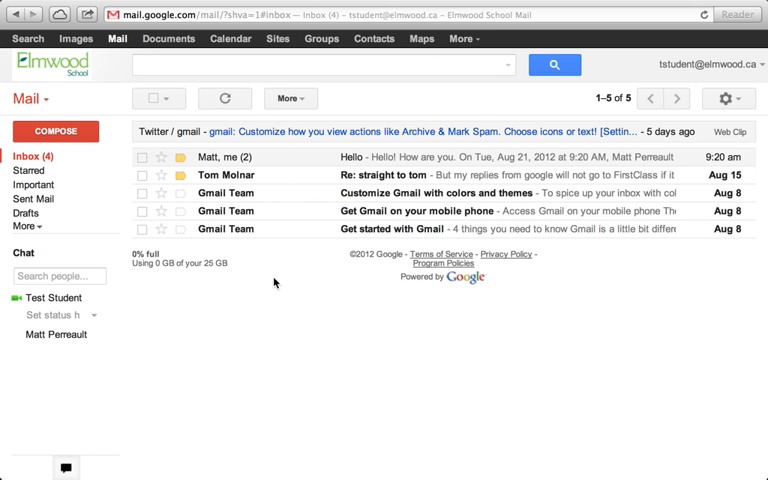
# Search the mail for 'matt', returning the one matching Hello conversation.
pyautogui.click(320, 64)
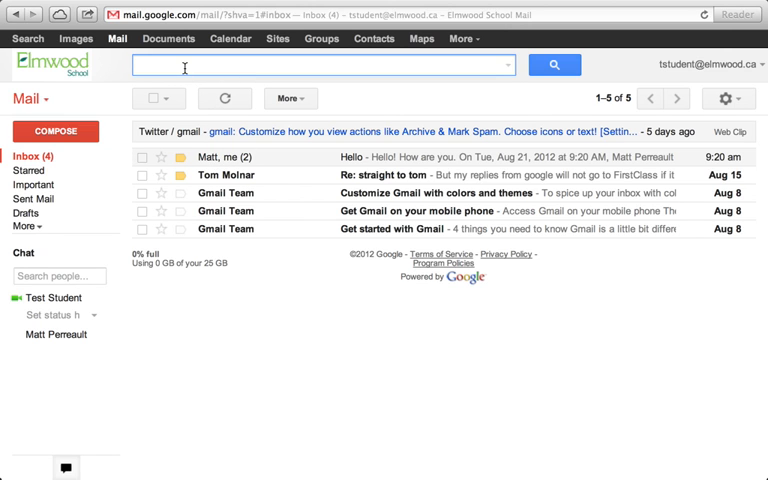
pyautogui.write('matt how are you')
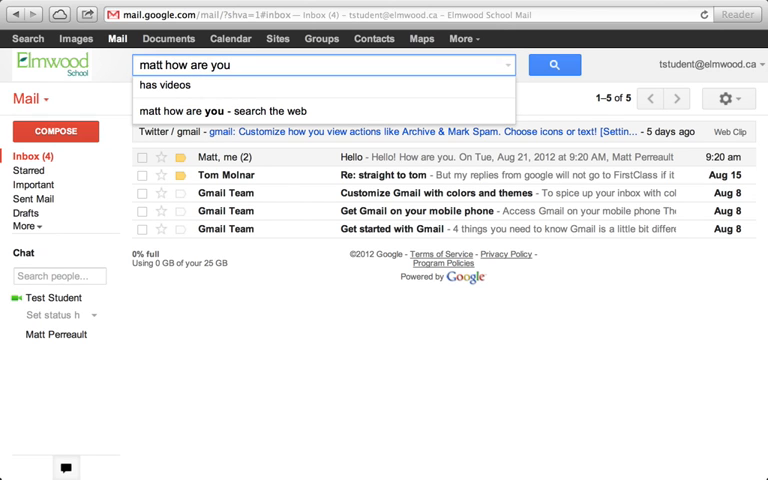
pyautogui.click(552, 64)
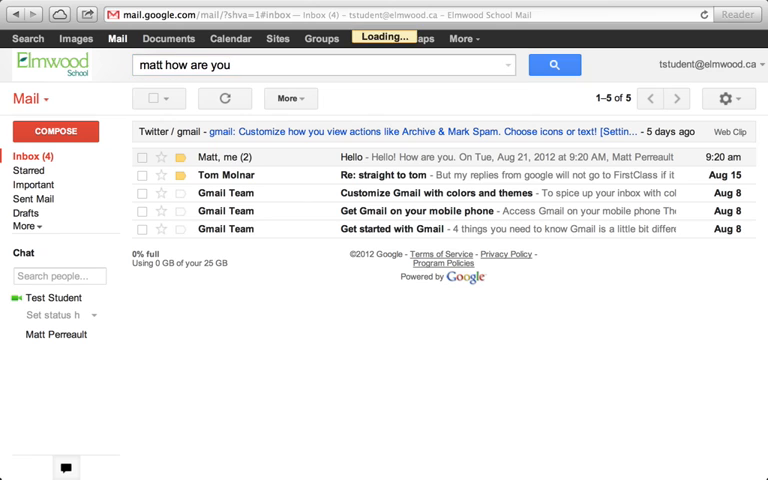
pyautogui.click(554, 64)
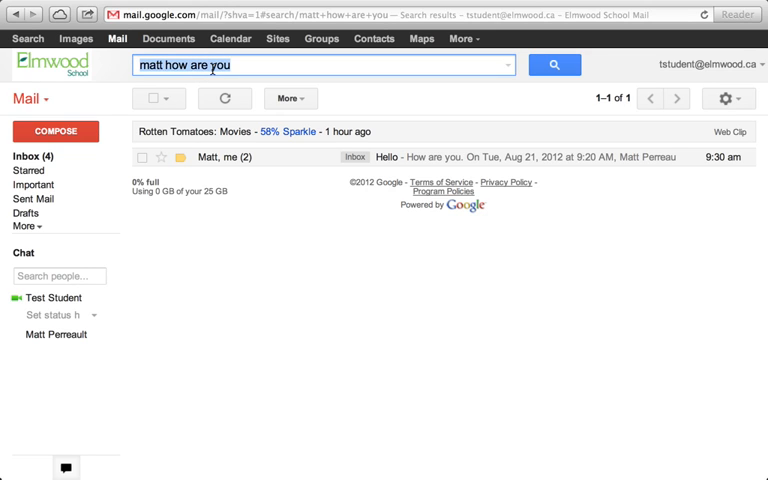
# Return to the inbox and star the Hello and Get Gmail on your mobile phone messages.
pyautogui.click(320, 64)
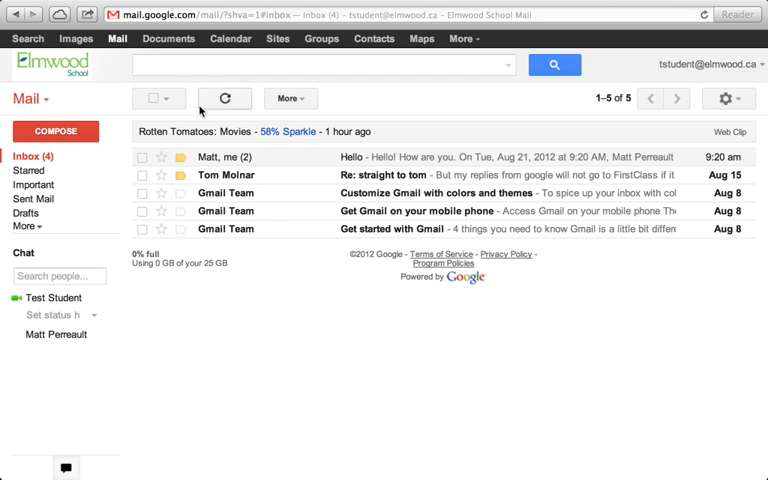
pyautogui.click(320, 64)
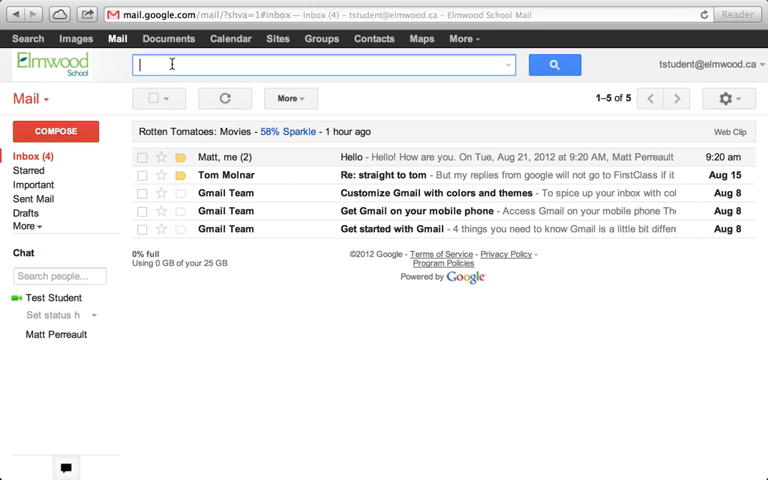
pyautogui.moveTo(140, 366)
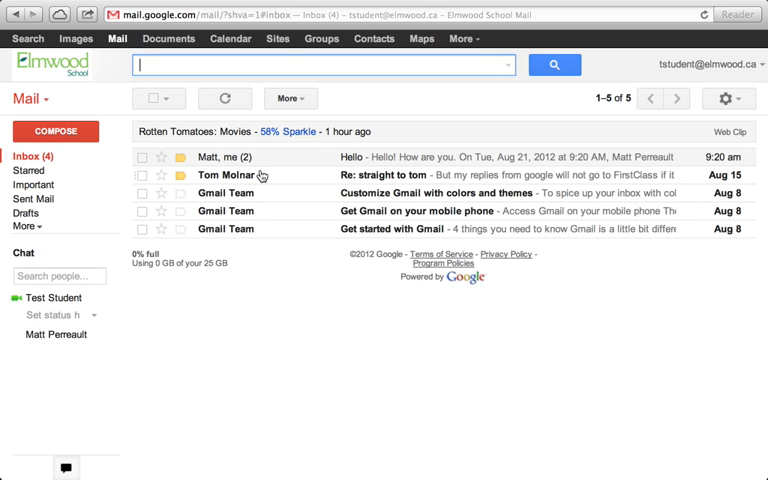
pyautogui.moveTo(282, 164)
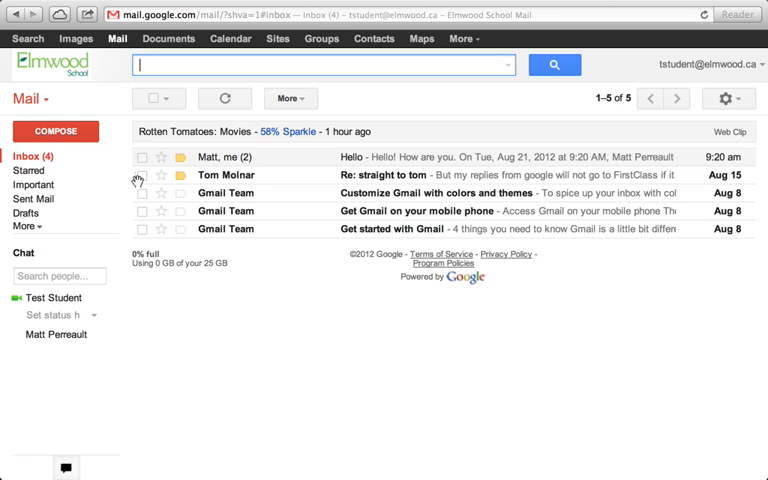
pyautogui.moveTo(160, 180)
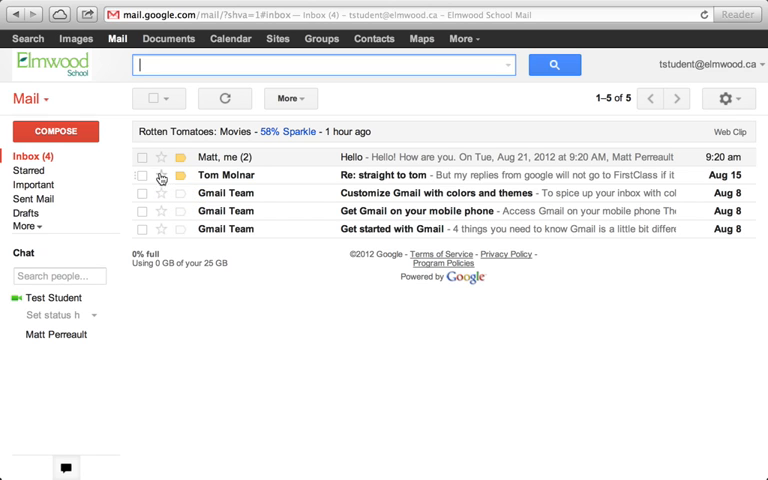
pyautogui.click(160, 156)
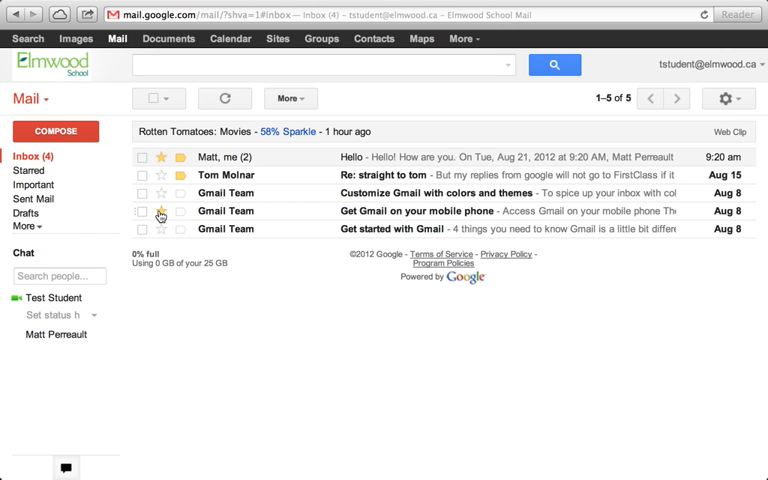
pyautogui.click(160, 212)
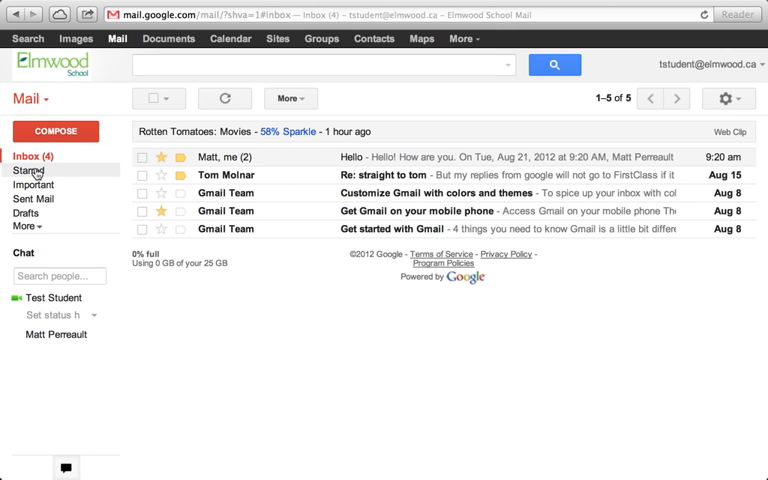
# View the Starred folder, the inbox again, then the Sent Mail folder with the Hello message.
pyautogui.click(28, 170)
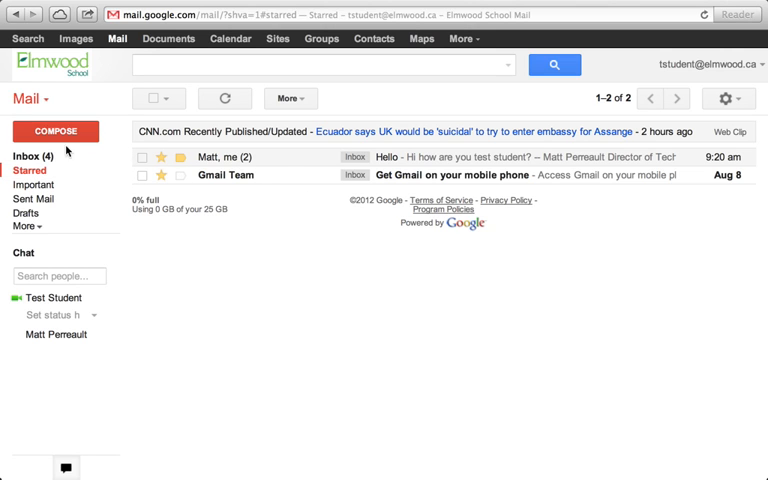
pyautogui.click(26, 156)
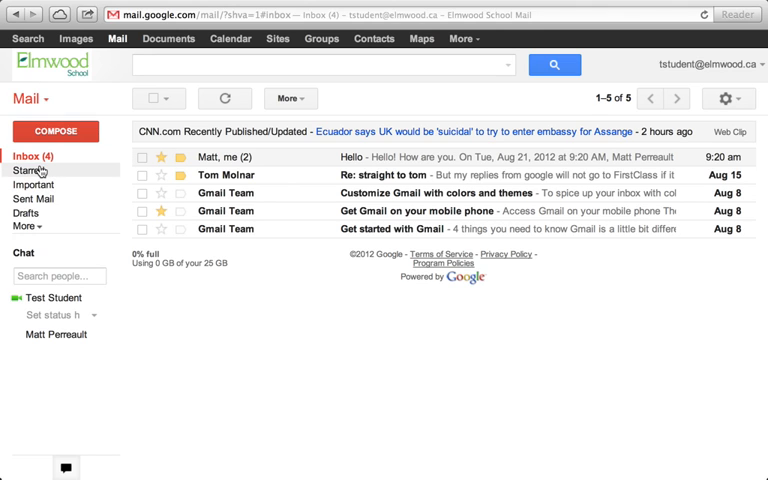
pyautogui.click(28, 170)
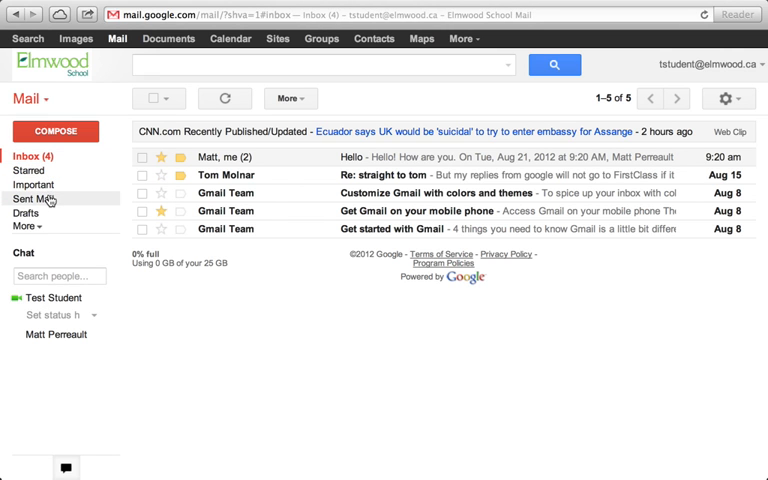
pyautogui.moveTo(32, 198)
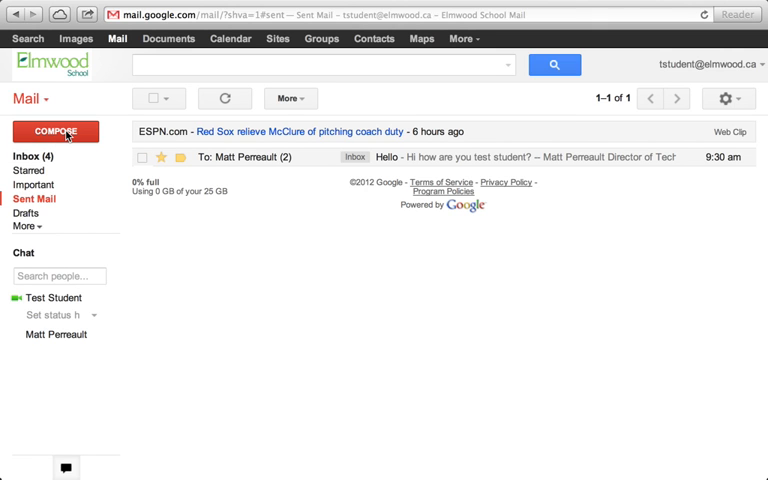
# Compose a new message addressed to the suggested matt and tom recipients.
pyautogui.click(56, 132)
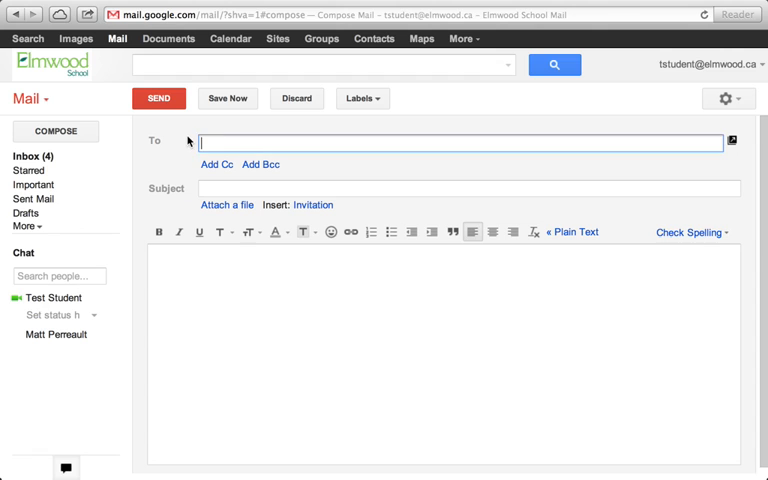
pyautogui.write('matt')
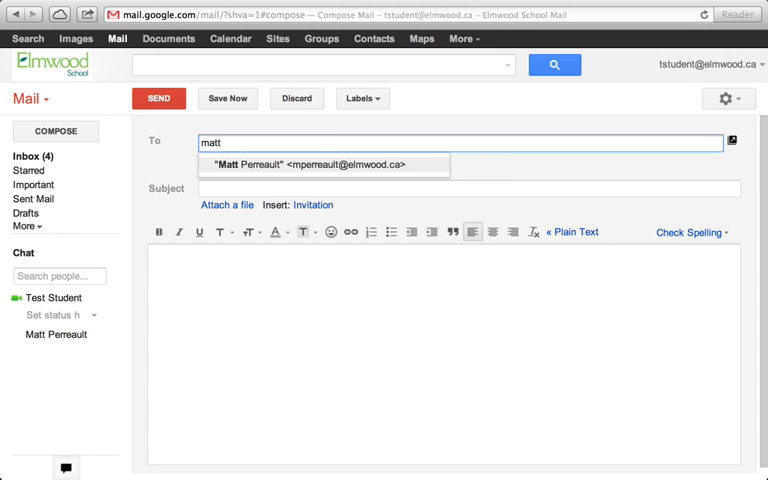
pyautogui.click(324, 164)
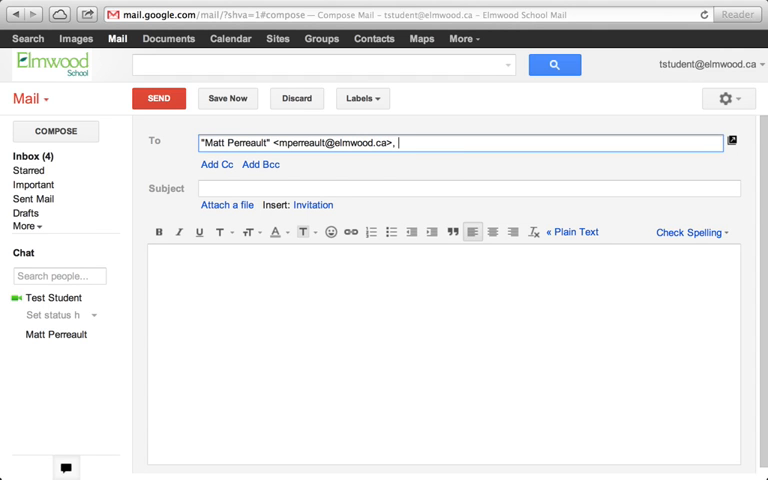
pyautogui.write('tom')
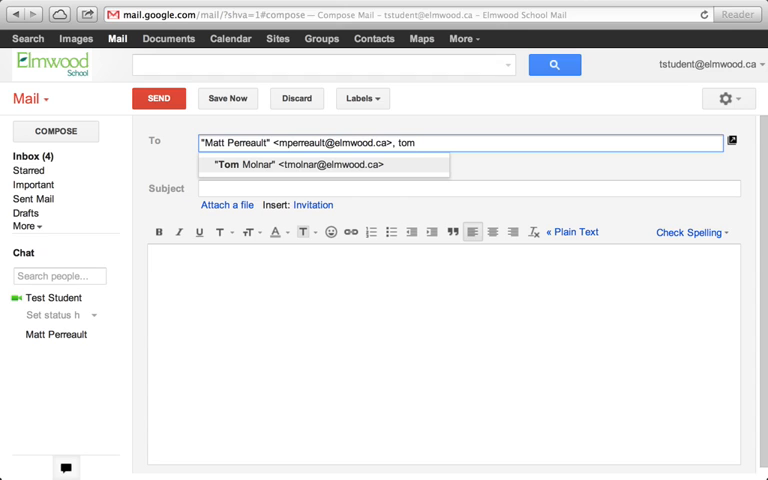
pyautogui.click(324, 164)
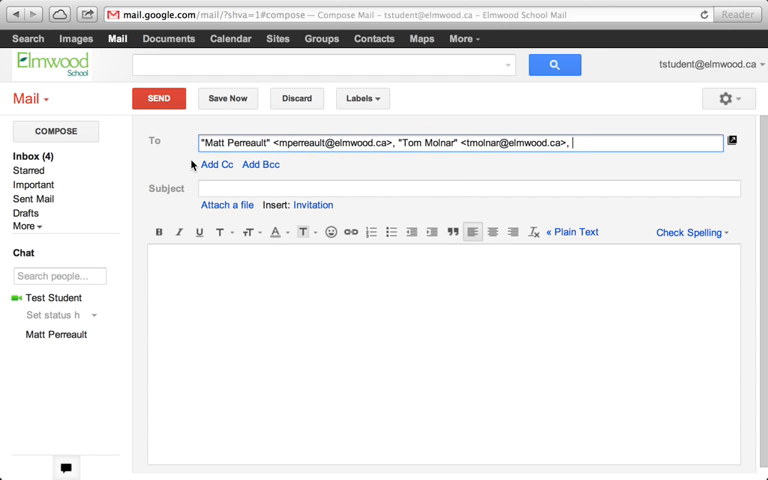
pyautogui.click(216, 164)
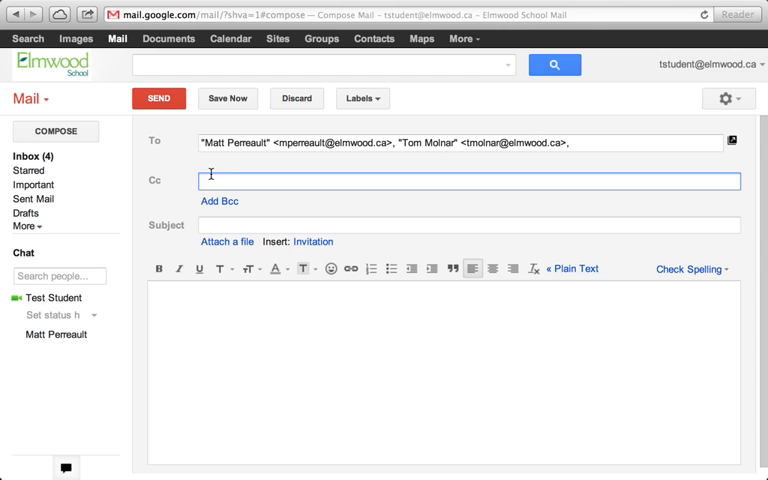
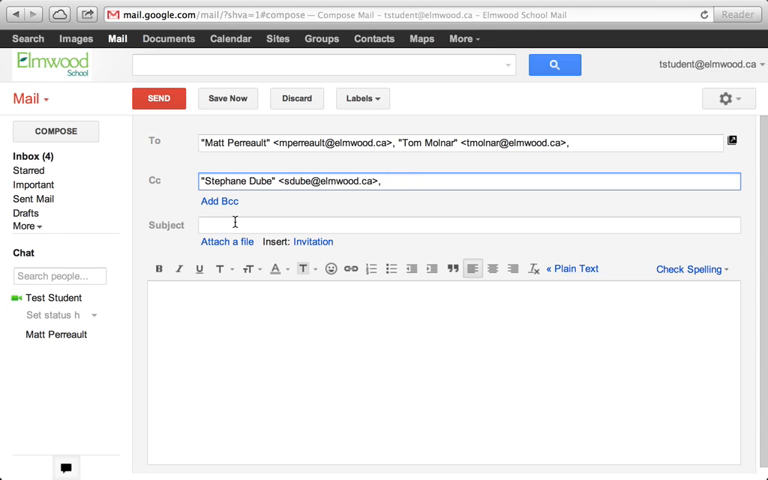
pyautogui.write('H')
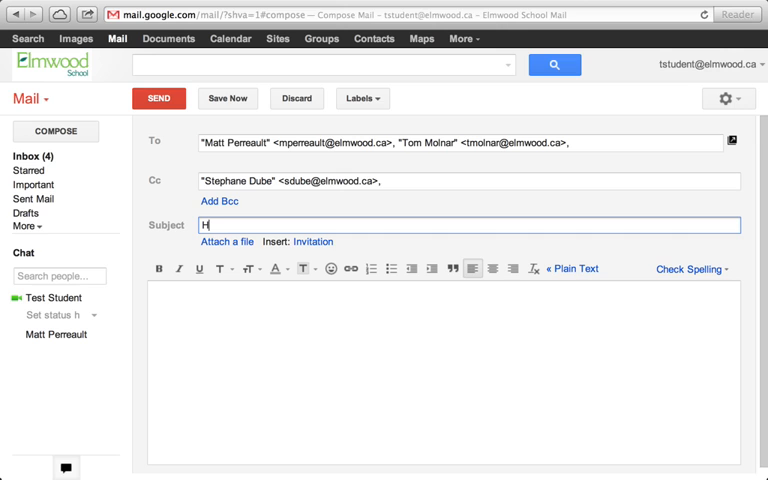
pyautogui.write('i')
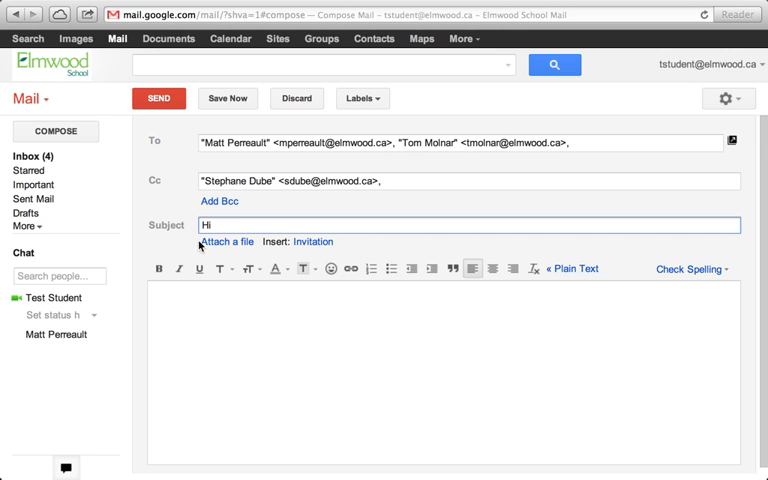
pyautogui.moveTo(220, 246)
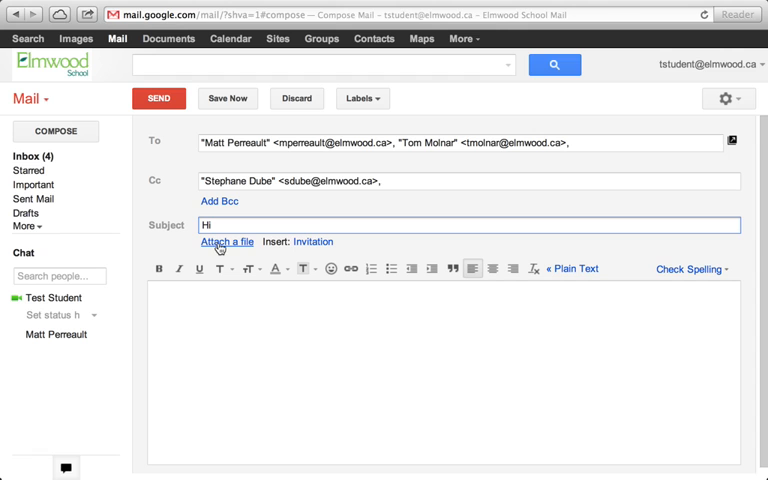
pyautogui.click(222, 240)
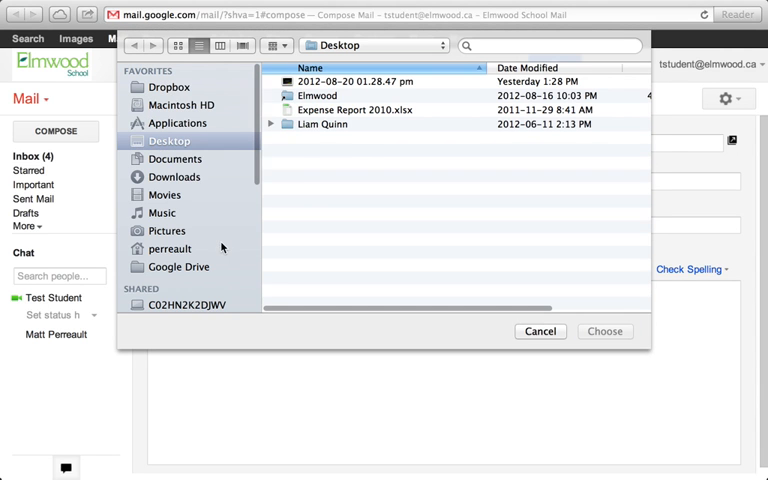
# Attach Expense Report 2010.xlsx from the Desktop as the second file on the draft.
pyautogui.click(356, 108)
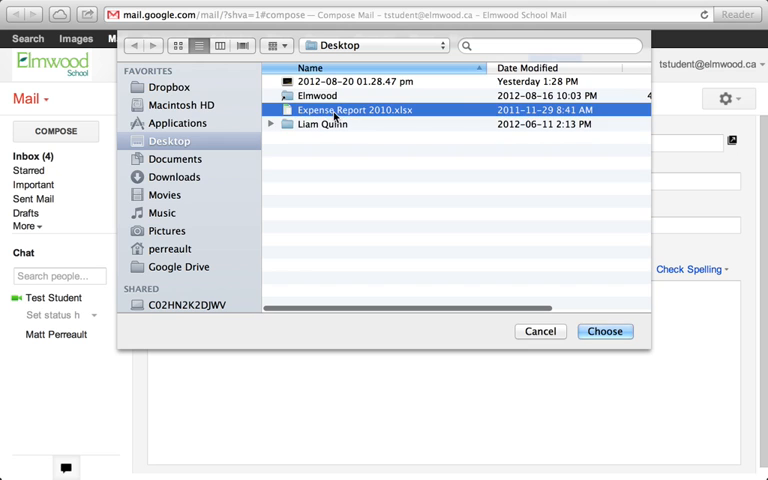
pyautogui.click(604, 332)
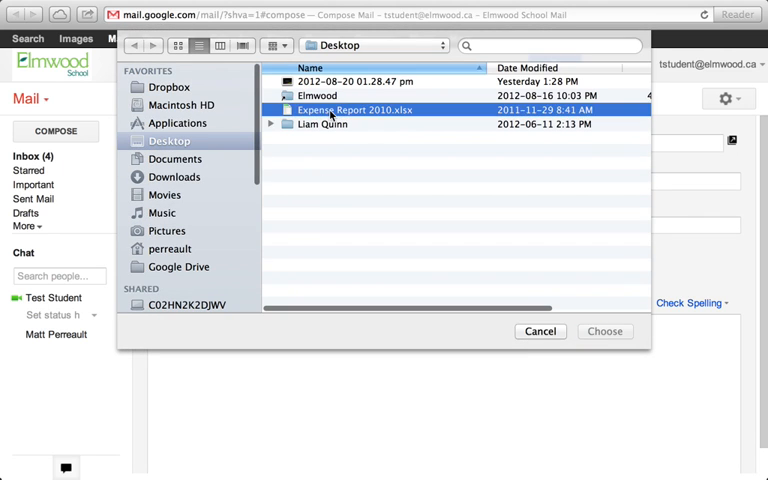
pyautogui.click(604, 332)
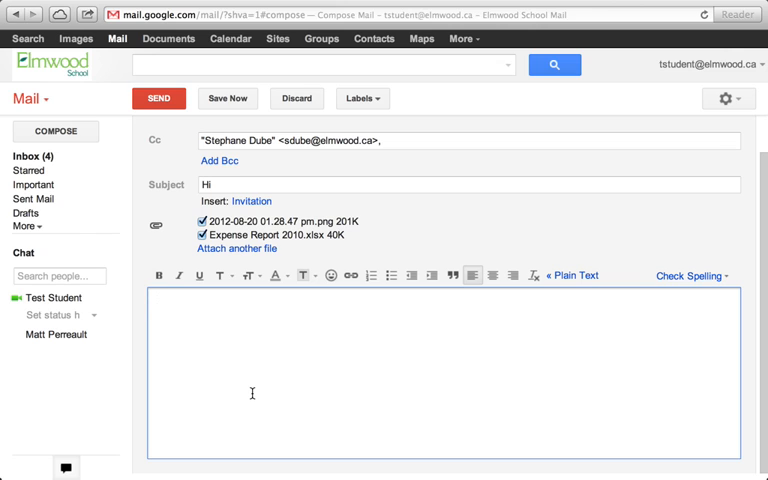
# Write 'Hi how are you' in the body, select Hi for bold, and bring up the emoji palette.
pyautogui.write('Hi how are you?')
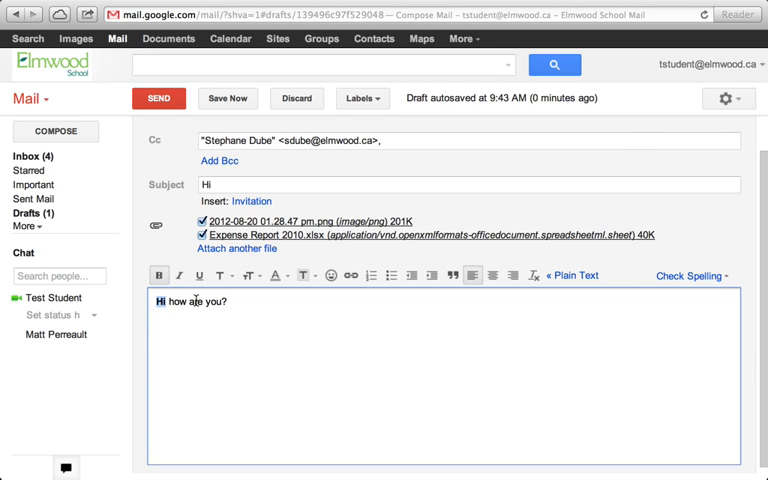
pyautogui.doubleClick(192, 304)
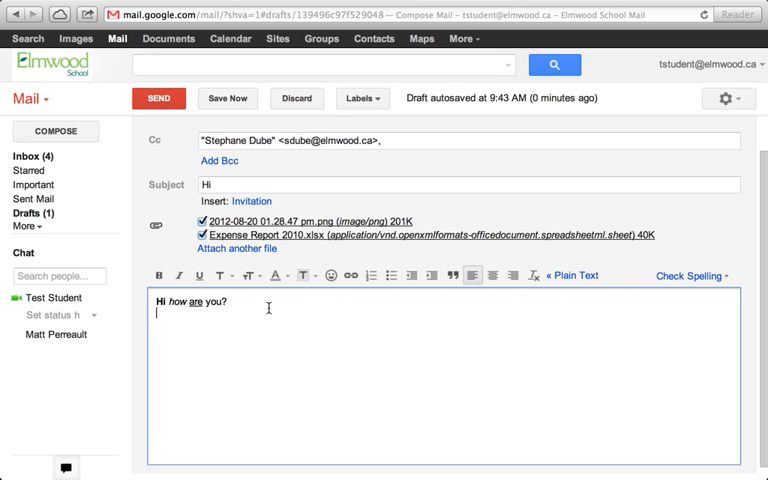
pyautogui.click(328, 276)
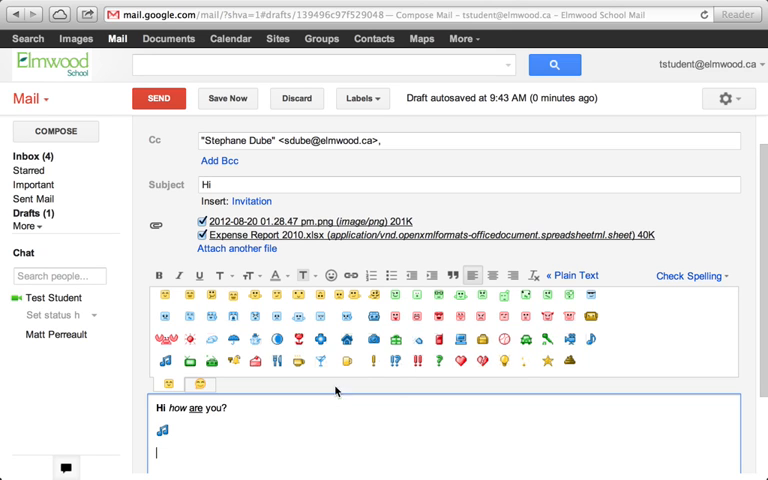
pyautogui.moveTo(336, 272)
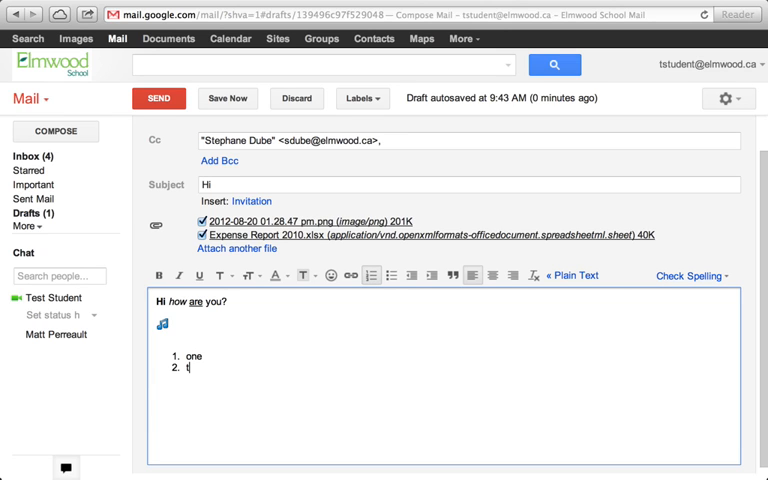
# Add the numbered list one/two/three, bulleted list cake/soda, and the final line asdf.
pyautogui.write('wo')
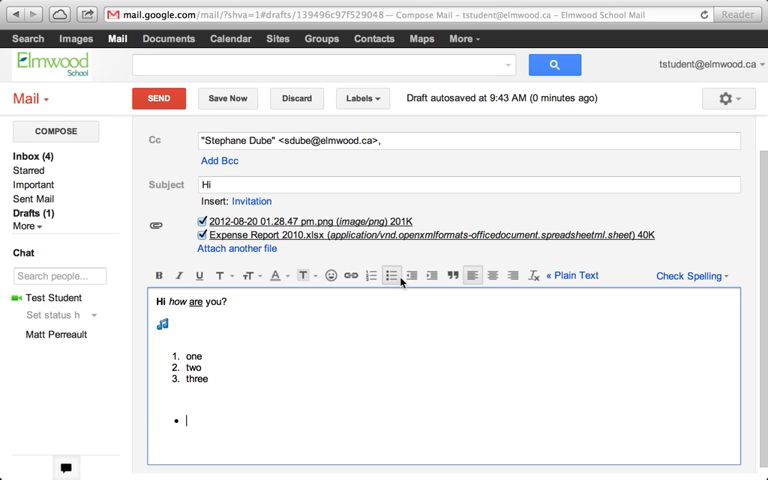
pyautogui.write('cake')
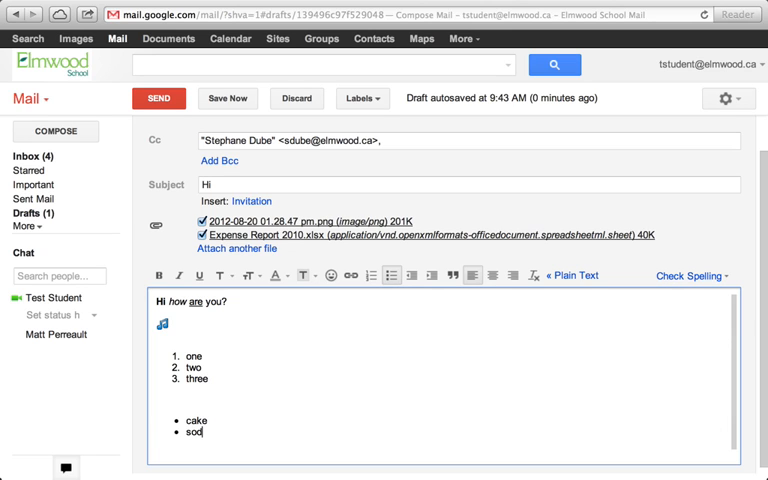
pyautogui.write('a')
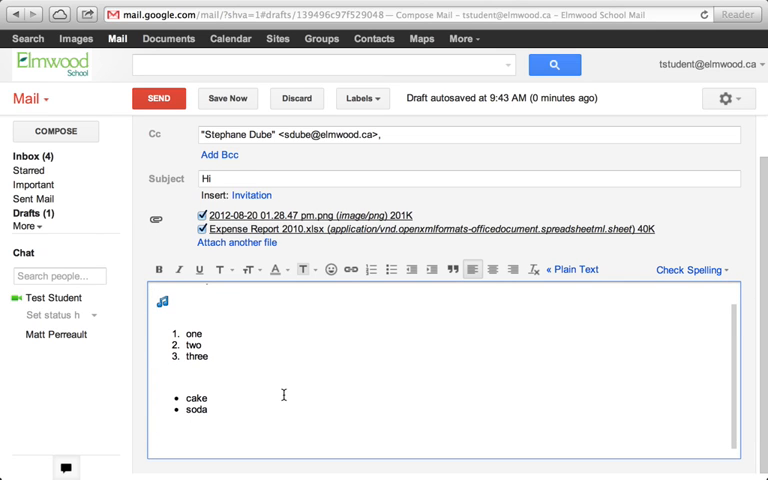
pyautogui.write('asdf')
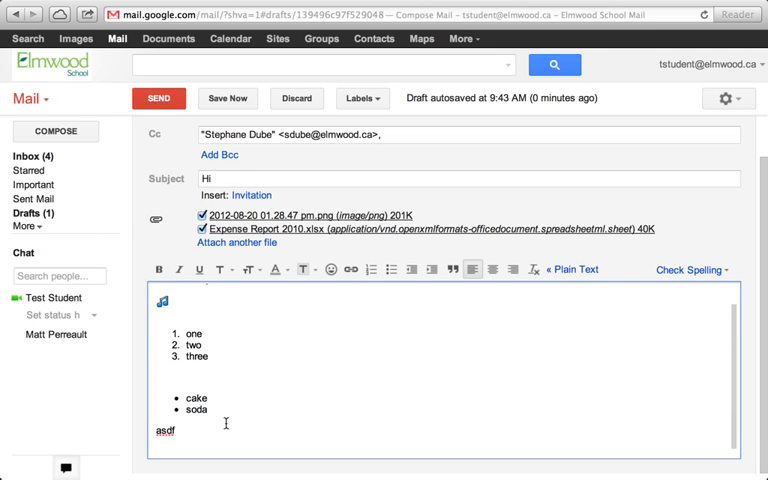
pyautogui.moveTo(672, 308)
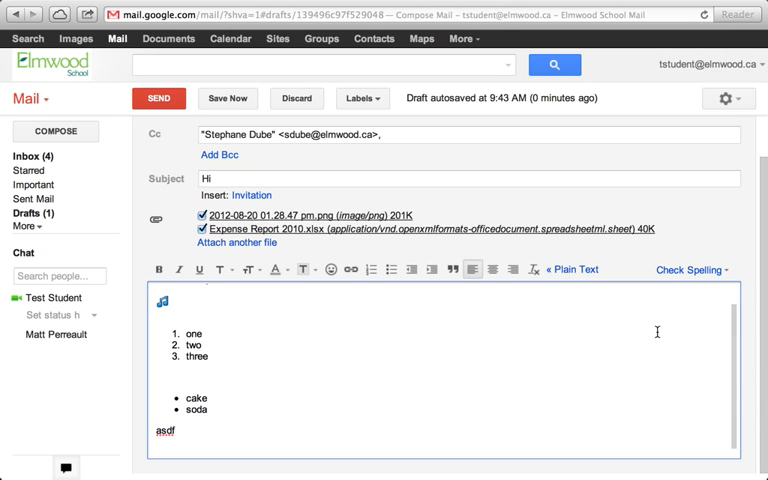
pyautogui.moveTo(140, 412)
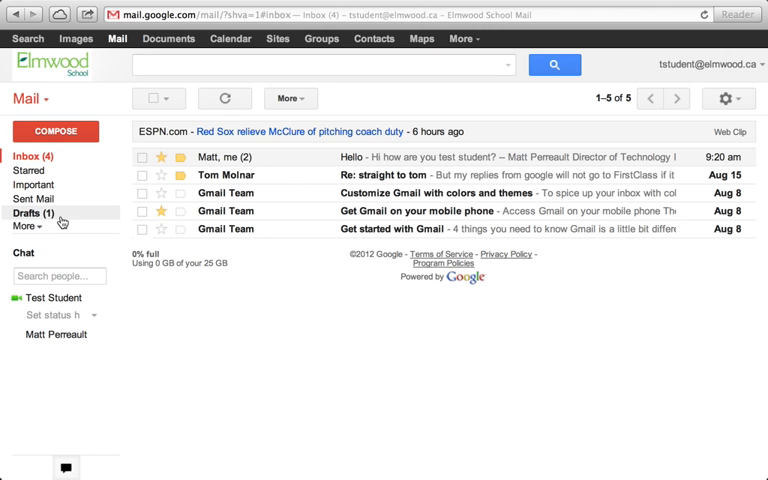
# Show the Drafts folder listing the saved Hi draft.
pyautogui.click(28, 212)
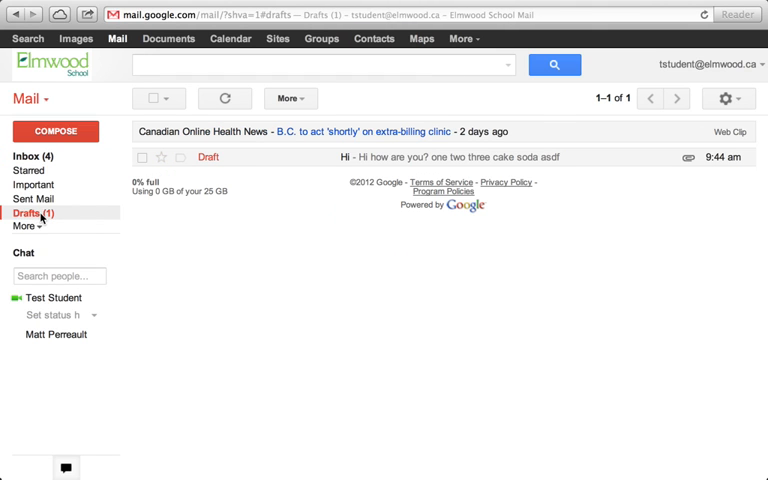
pyautogui.moveTo(358, 160)
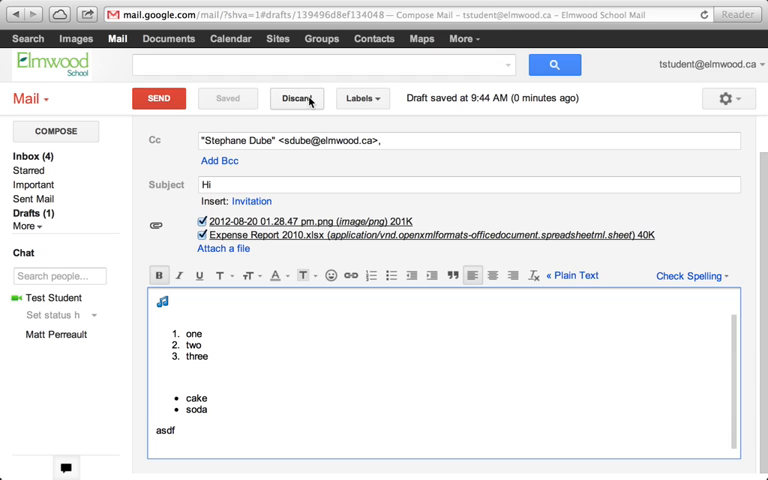
# Discard the Hi draft, leaving the Drafts folder empty.
pyautogui.click(304, 98)
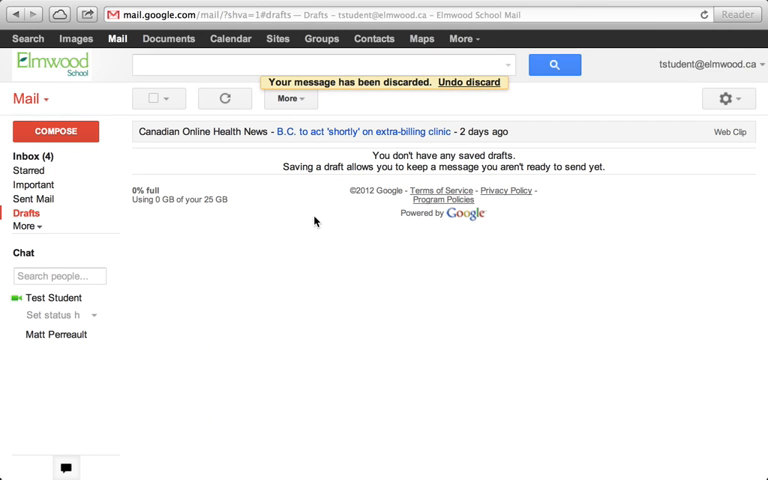
pyautogui.moveTo(288, 250)
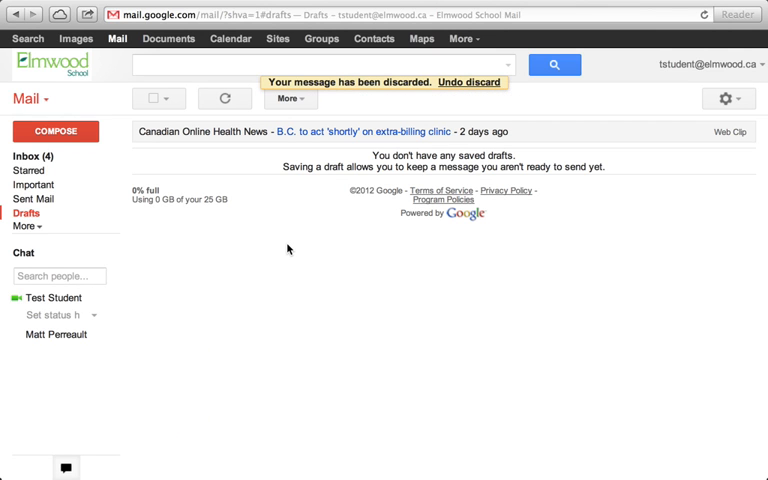
pyautogui.tripleClick(204, 200)
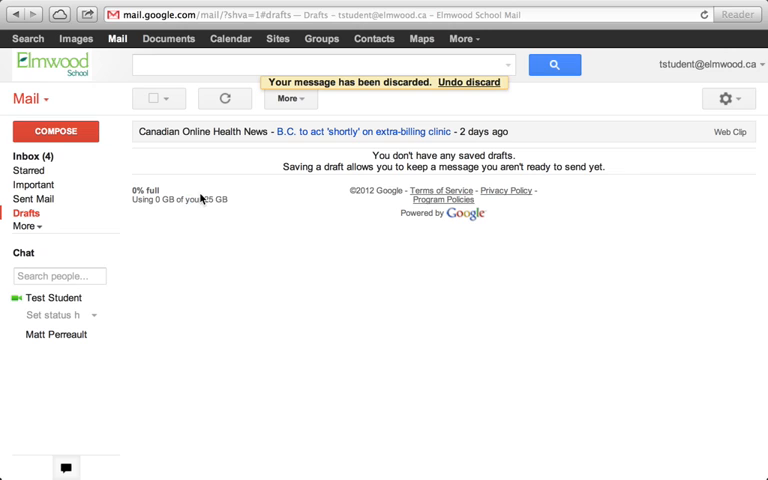
pyautogui.moveTo(204, 200)
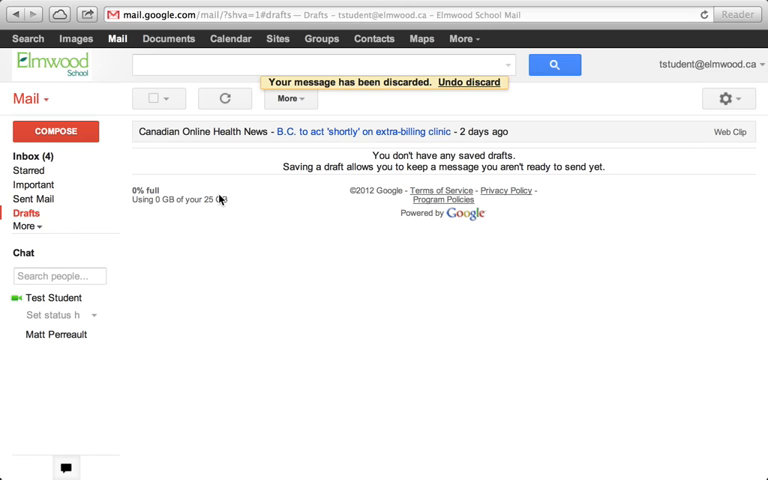
pyautogui.moveTo(222, 234)
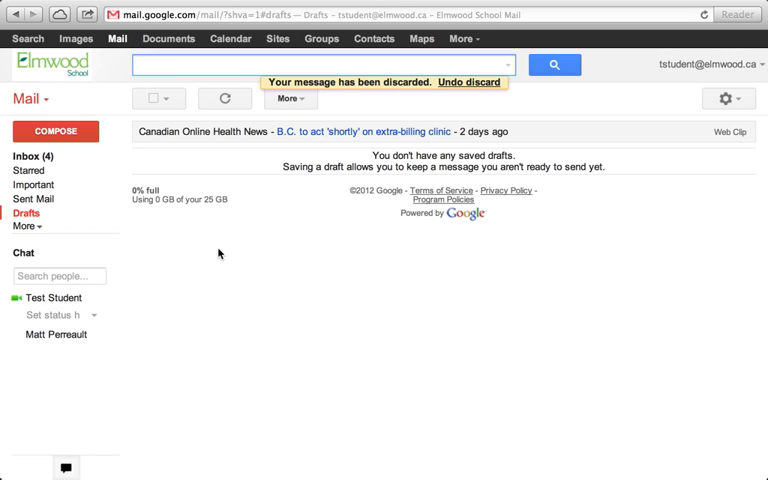
pyautogui.moveTo(208, 208)
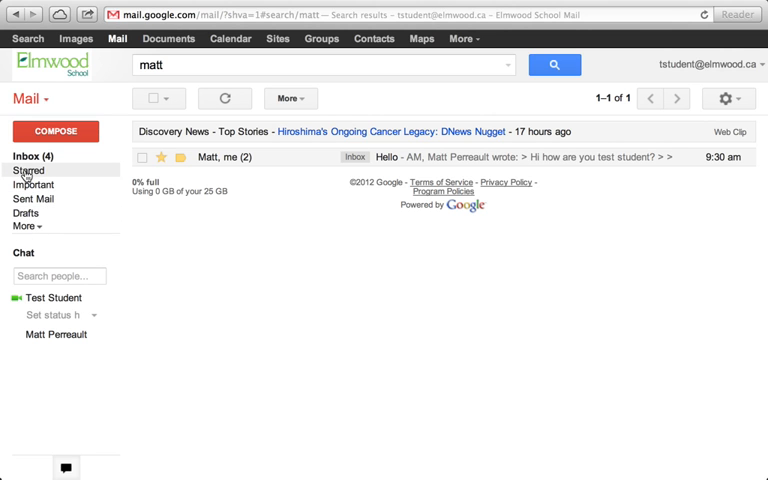
# Return from the 'matt' search results to the full five-conversation inbox.
pyautogui.click(24, 156)
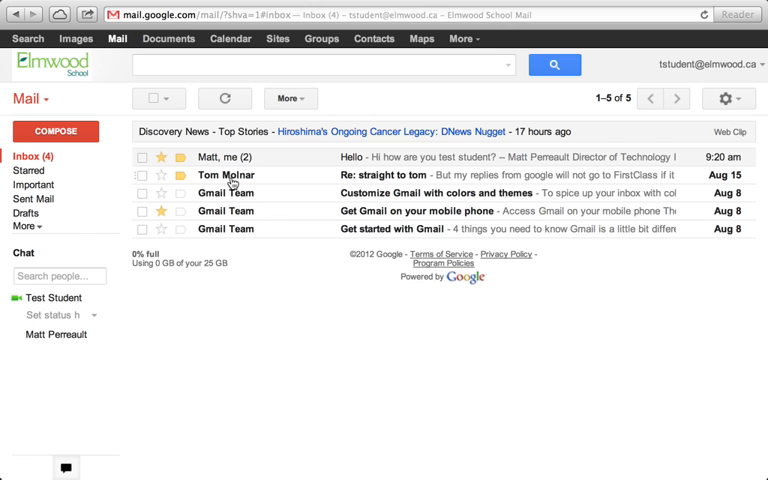
pyautogui.click(226, 176)
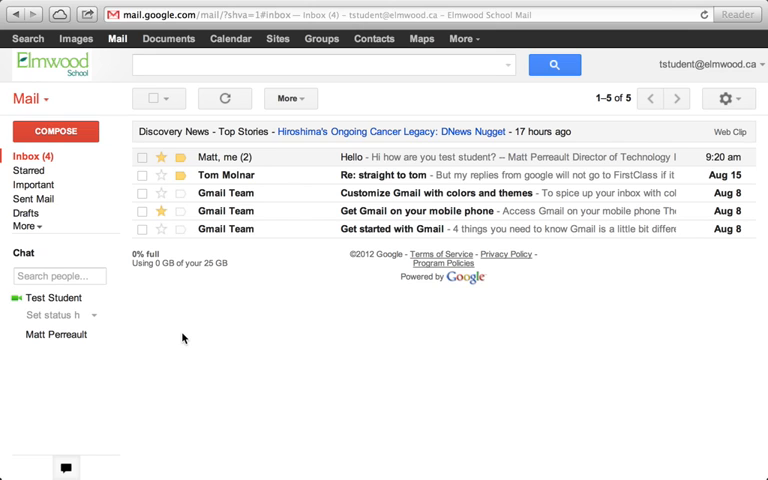
pyautogui.moveTo(180, 176)
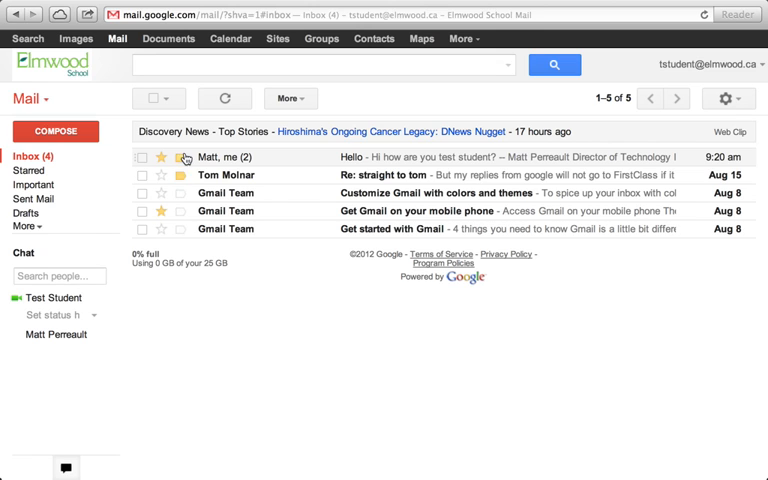
pyautogui.moveTo(184, 176)
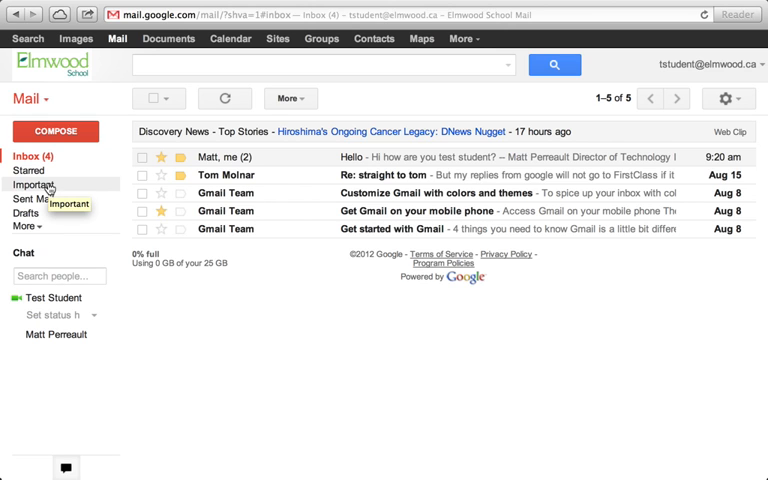
# View the Important messages, then expand the label list and check the empty Spam folder.
pyautogui.click(32, 184)
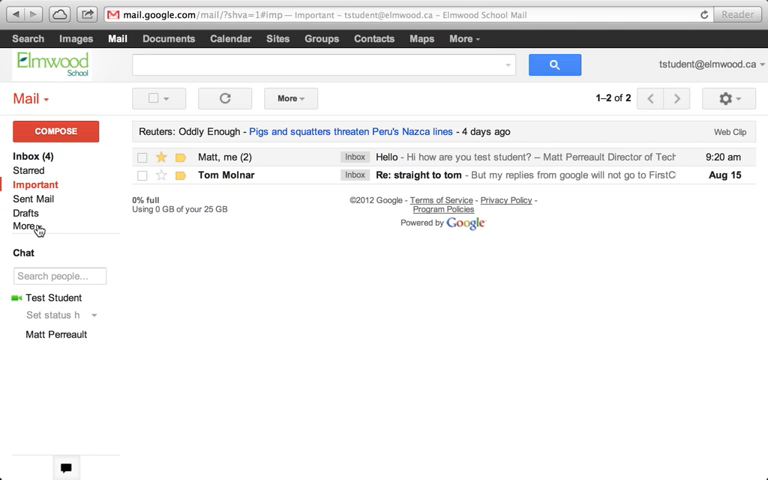
pyautogui.click(24, 224)
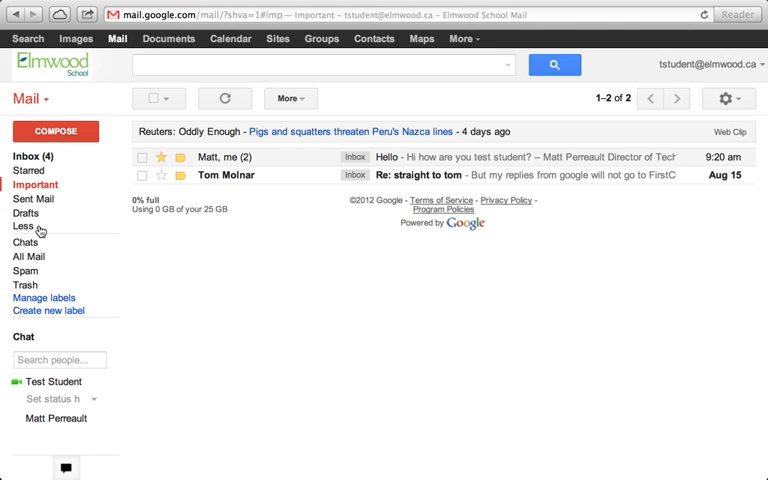
pyautogui.moveTo(24, 270)
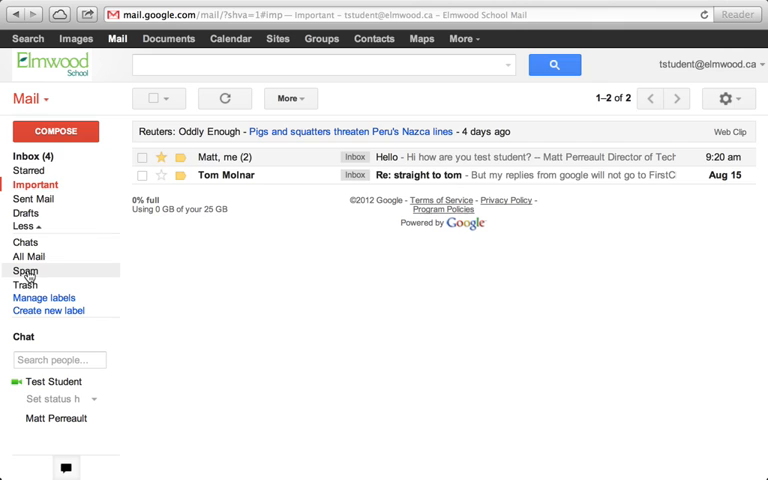
pyautogui.click(24, 270)
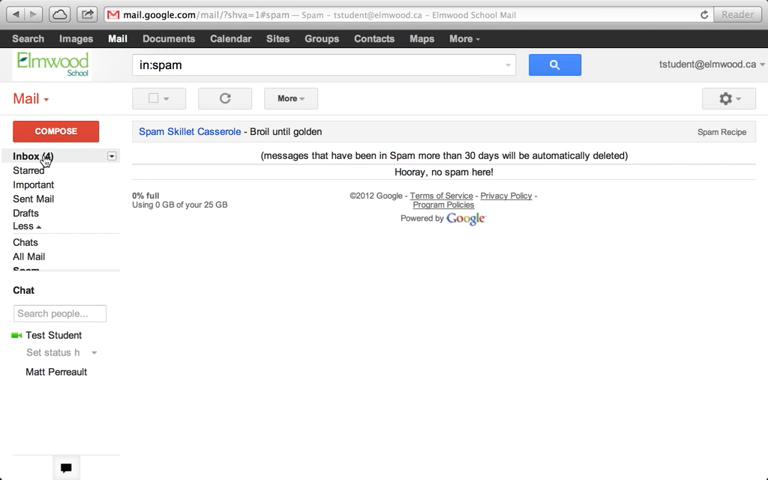
pyautogui.moveTo(248, 260)
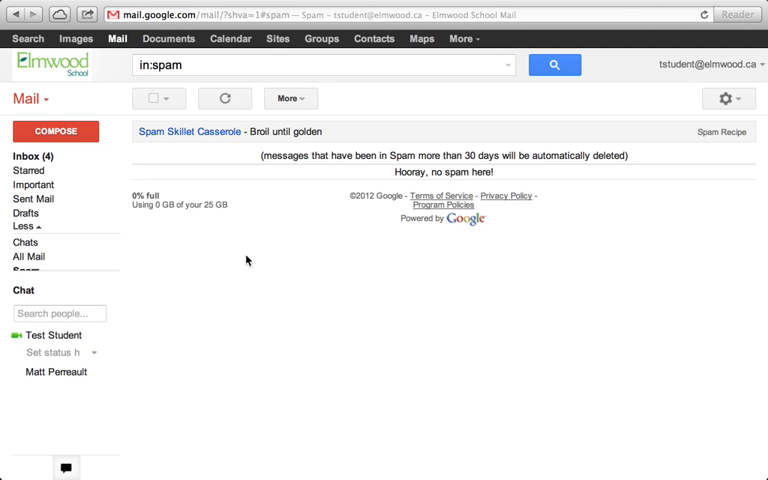